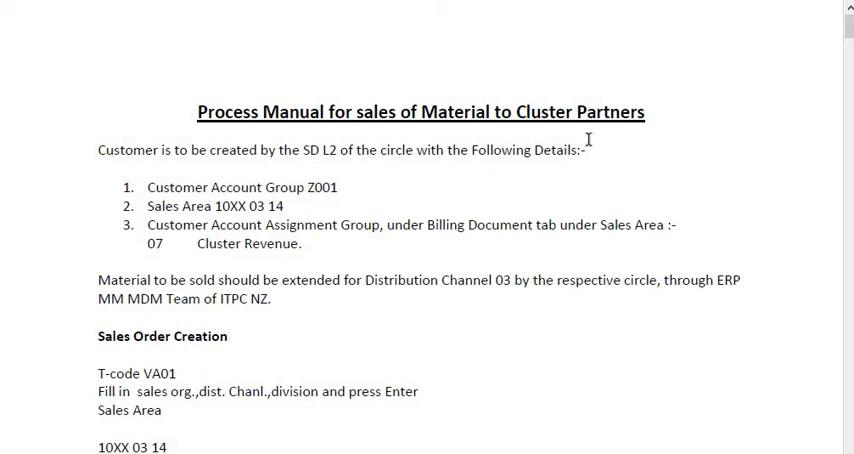
pyautogui.moveTo(218, 74)
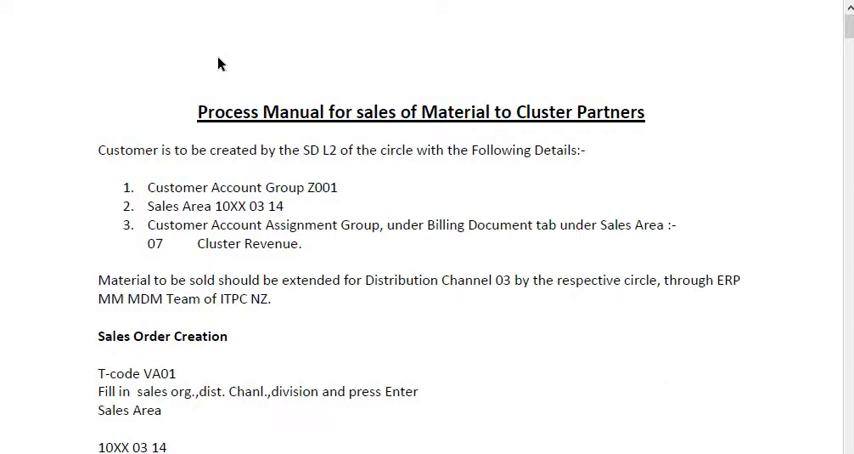
pyautogui.moveTo(268, 80)
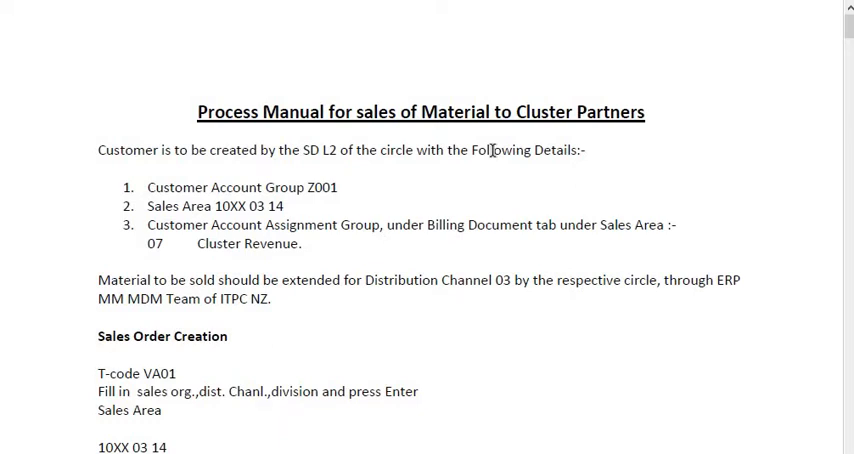
pyautogui.moveTo(78, 160)
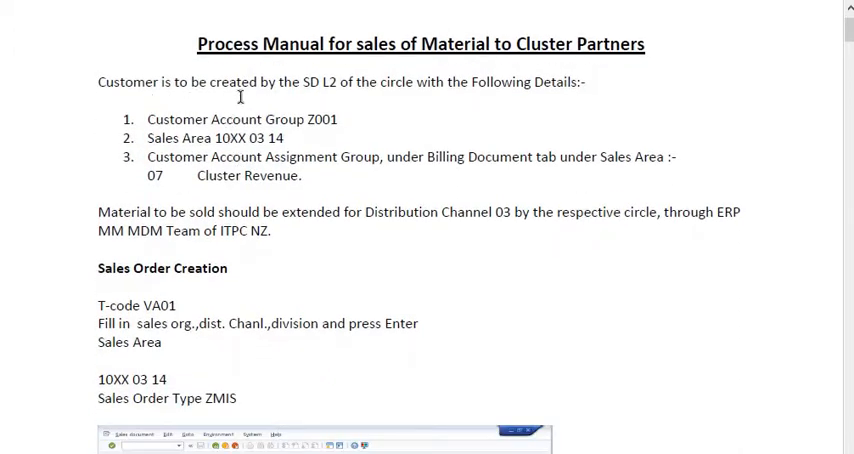
pyautogui.moveTo(374, 100)
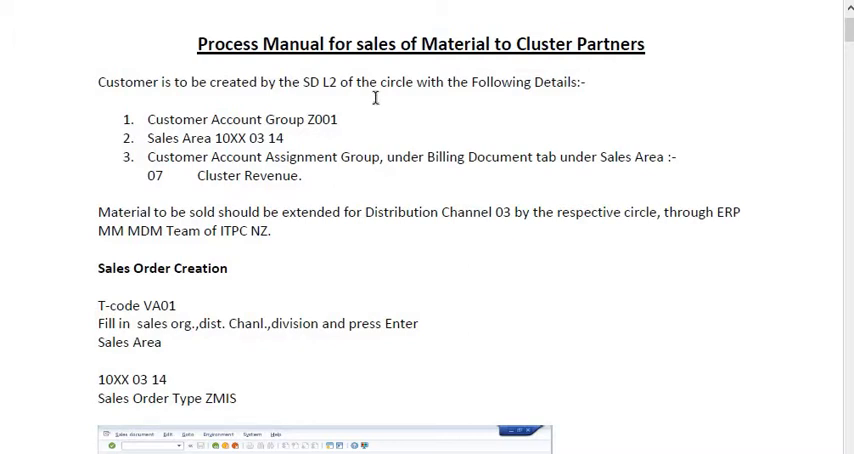
pyautogui.moveTo(372, 96)
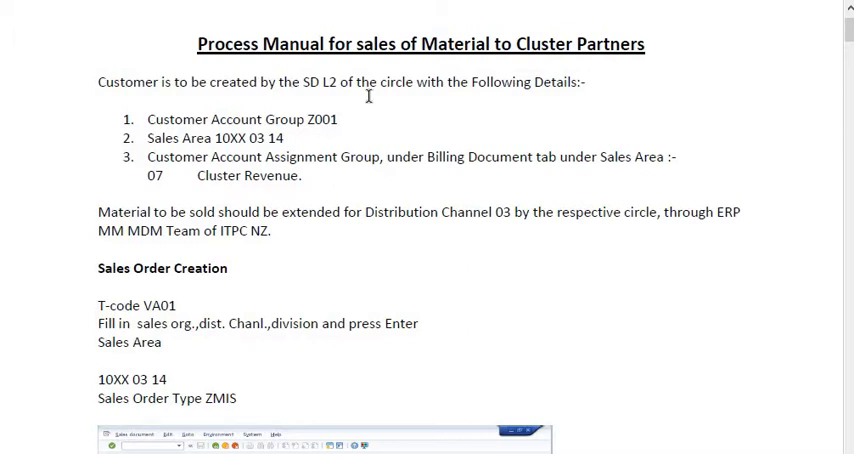
# - Scroll through the sales document type list from the Order Type F4 help and return to the initial screen
pyautogui.scroll(-3)
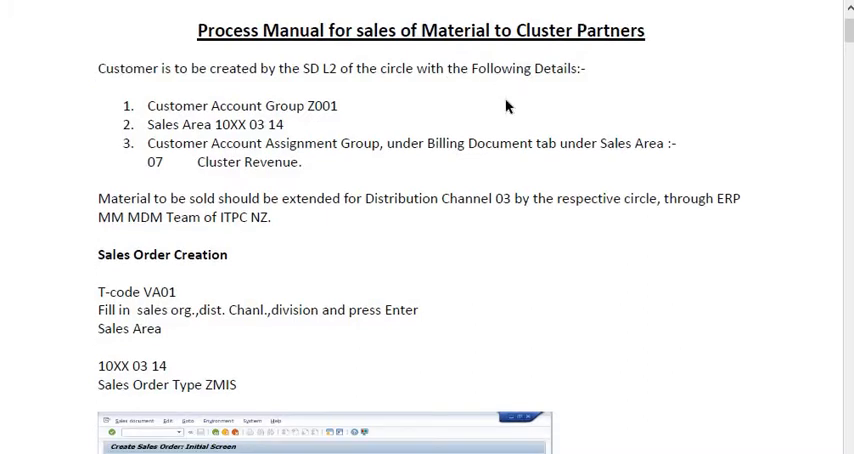
pyautogui.scroll(-3)
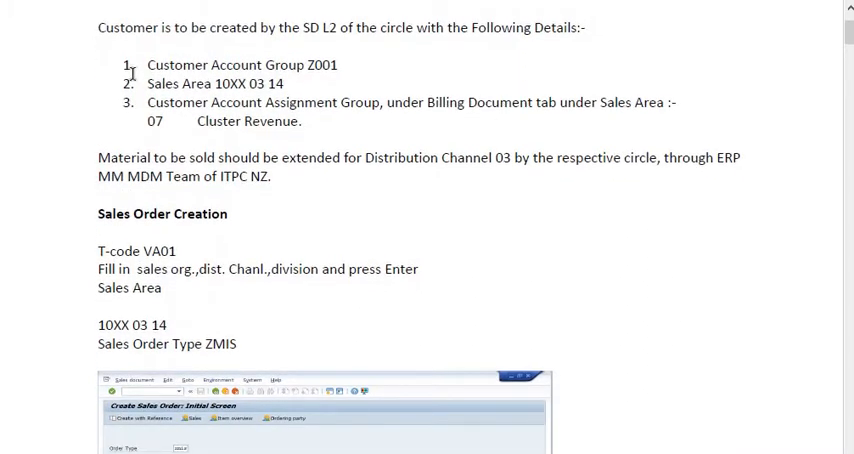
pyautogui.scroll(3)
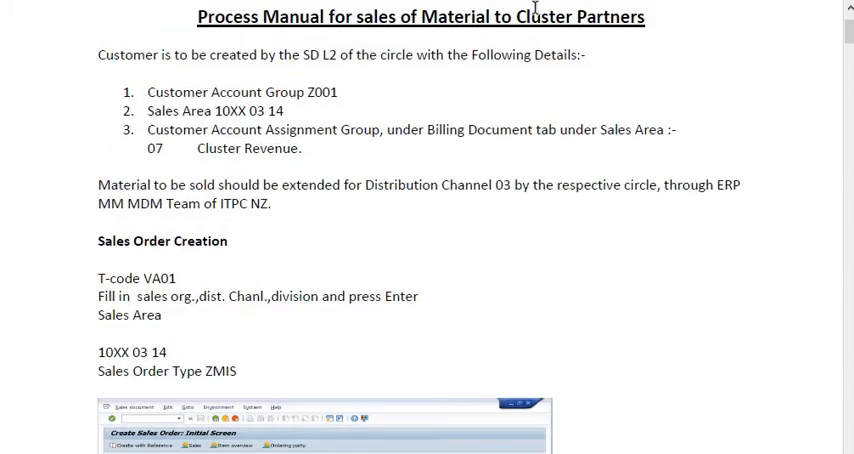
pyautogui.scroll(-3)
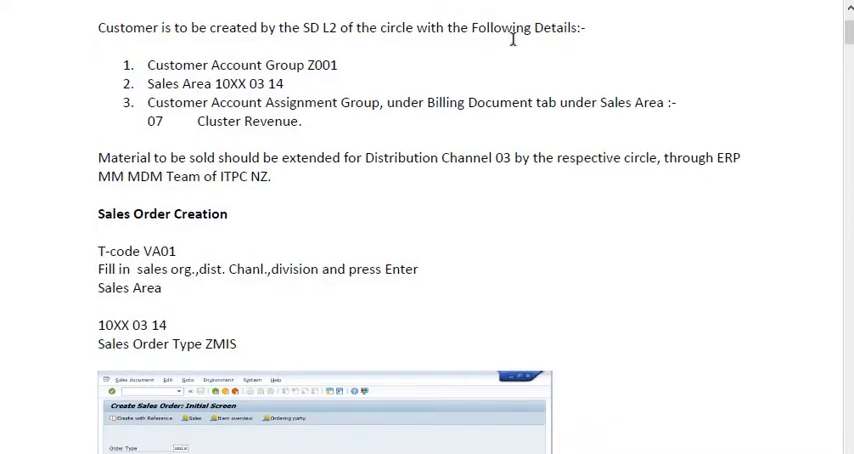
pyautogui.scroll(-3)
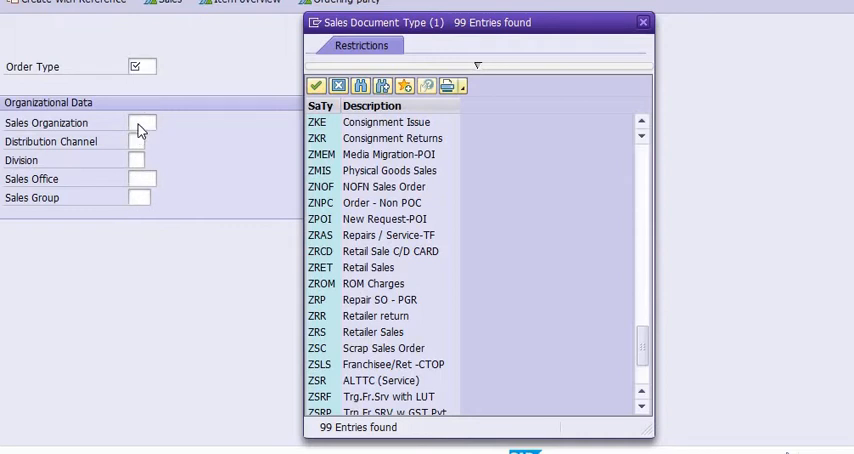
pyautogui.moveTo(144, 214)
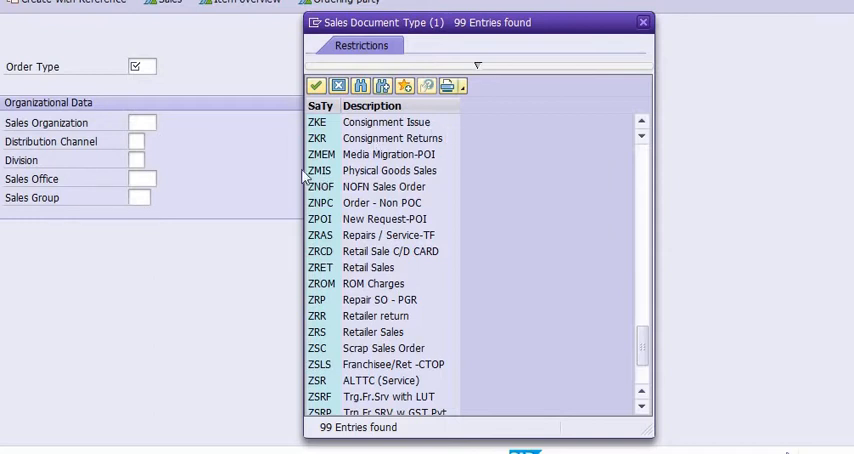
pyautogui.scroll(-3)
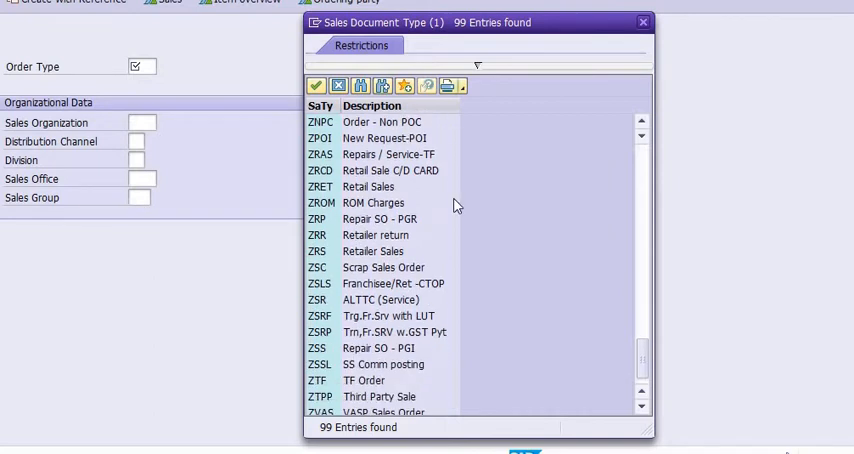
pyautogui.scroll(3)
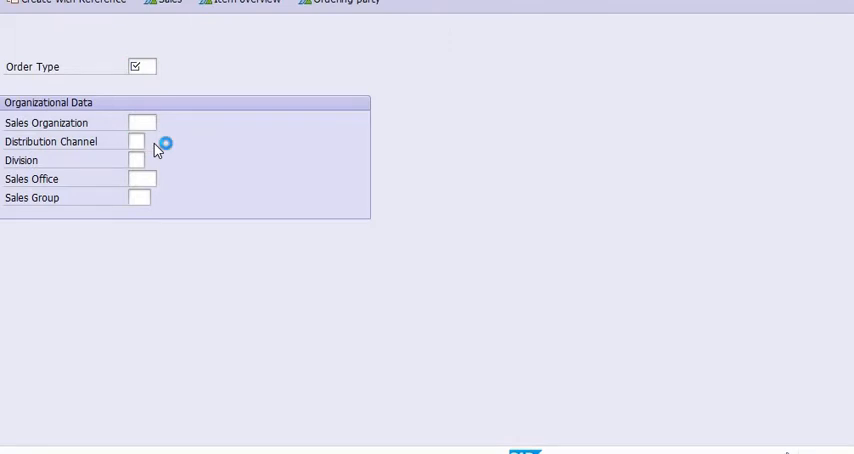
pyautogui.click(152, 142)
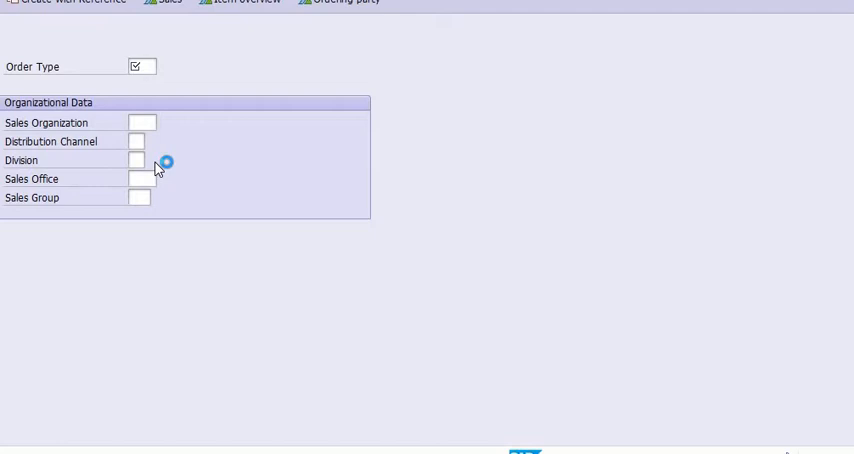
pyautogui.click(136, 160)
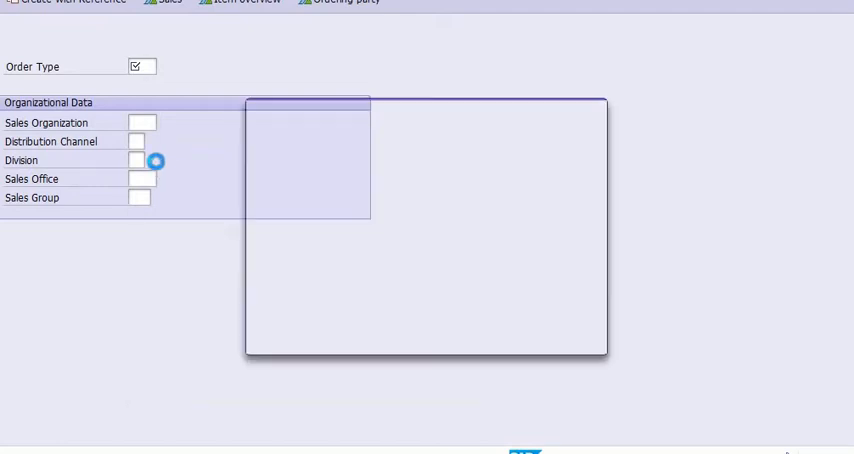
pyautogui.click(152, 160)
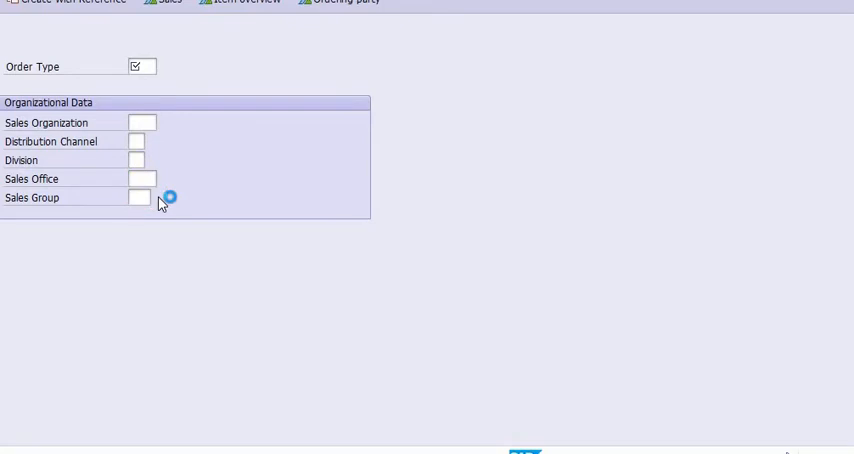
pyautogui.click(156, 196)
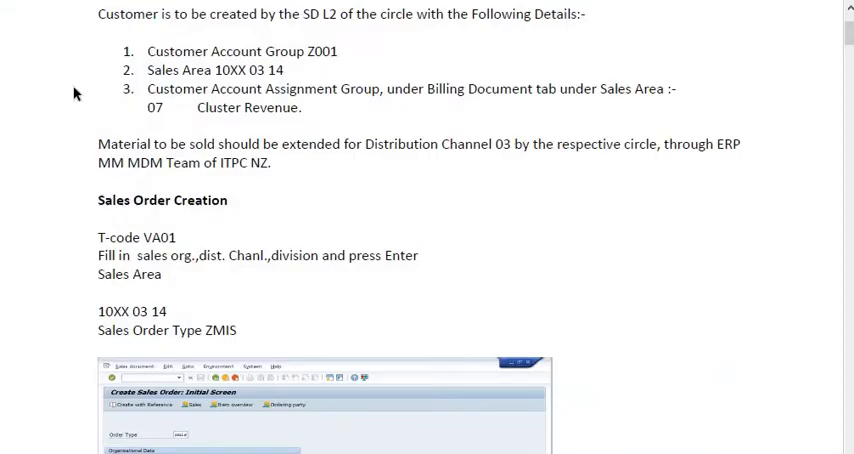
# - Scroll the manual to the VA01 steps with sales area 10XX 03 14 and order type ZMIS
pyautogui.scroll(-3)
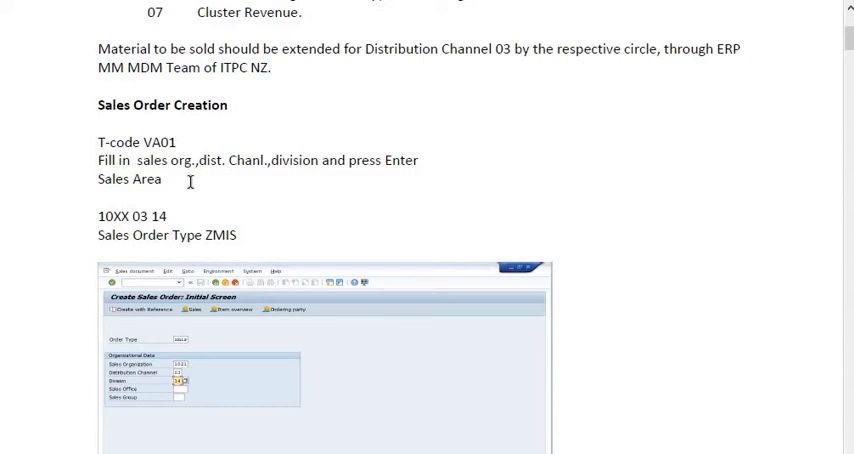
pyautogui.moveTo(192, 204)
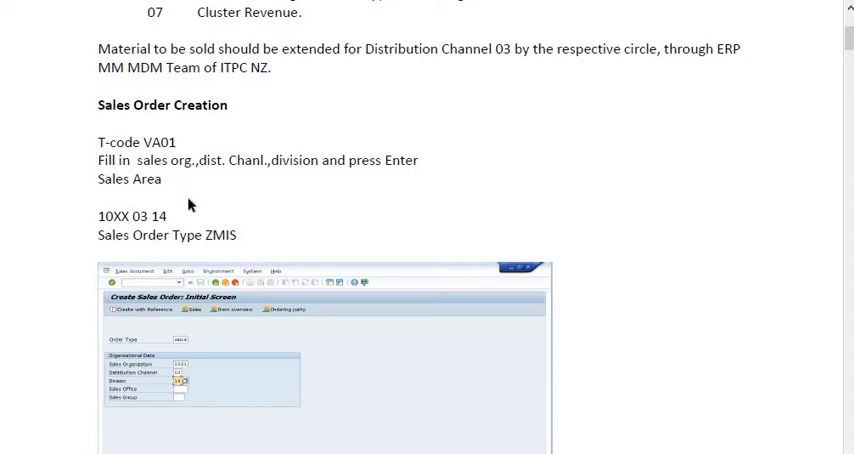
pyautogui.scroll(-3)
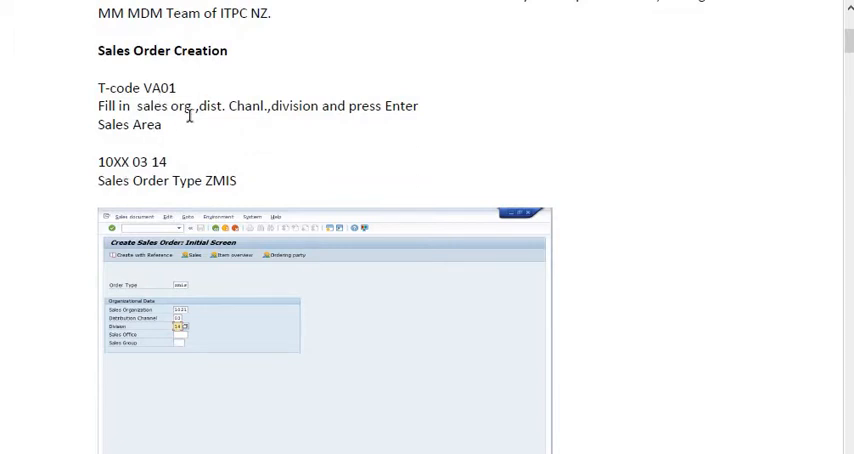
pyautogui.moveTo(252, 154)
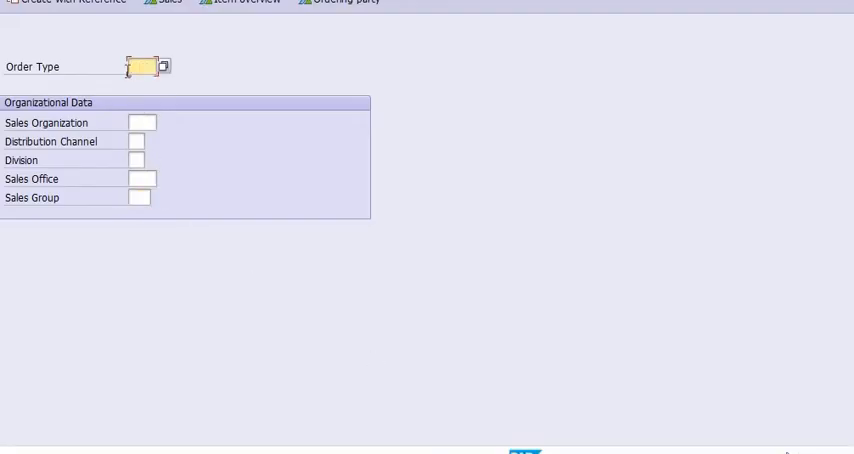
# - Enter order type ZMIS with sales organization 1030, distribution channel 03 and division 14
pyautogui.write('ZMIS')
pyautogui.click(142, 122)
pyautogui.write('1030')
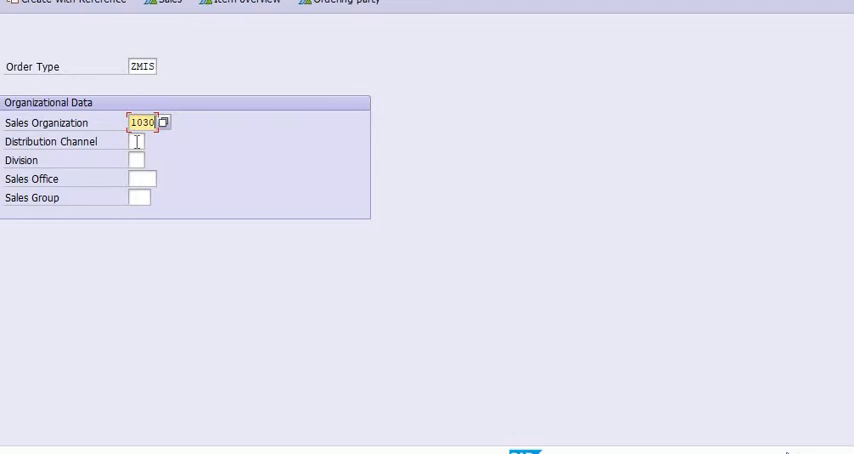
pyautogui.click(136, 140)
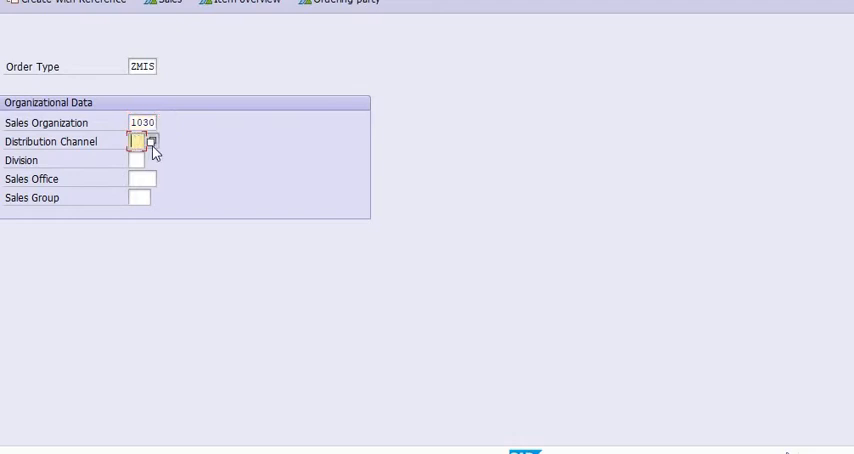
pyautogui.click(152, 140)
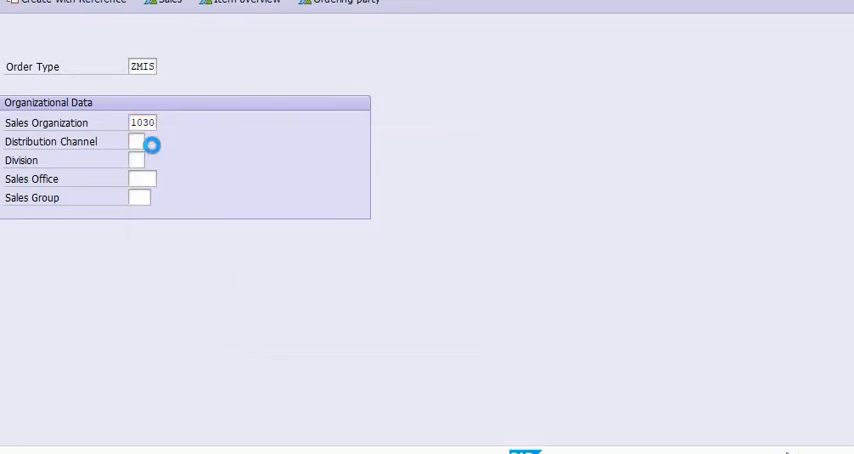
pyautogui.click(152, 144)
pyautogui.write('03')
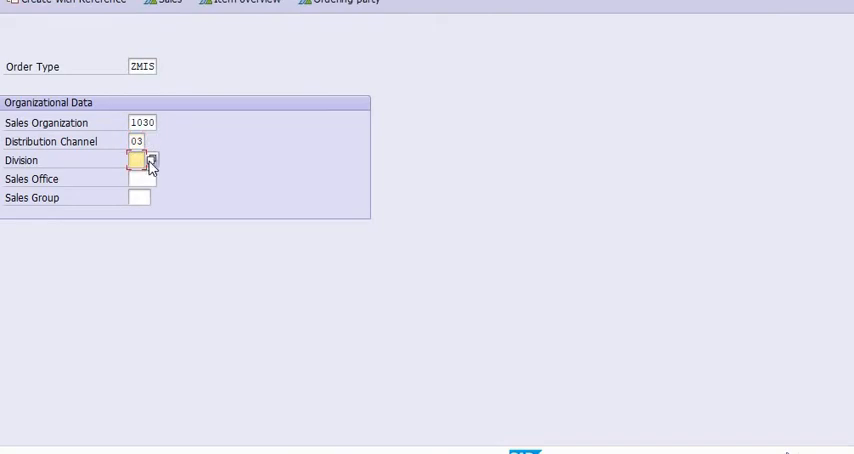
pyautogui.click(150, 160)
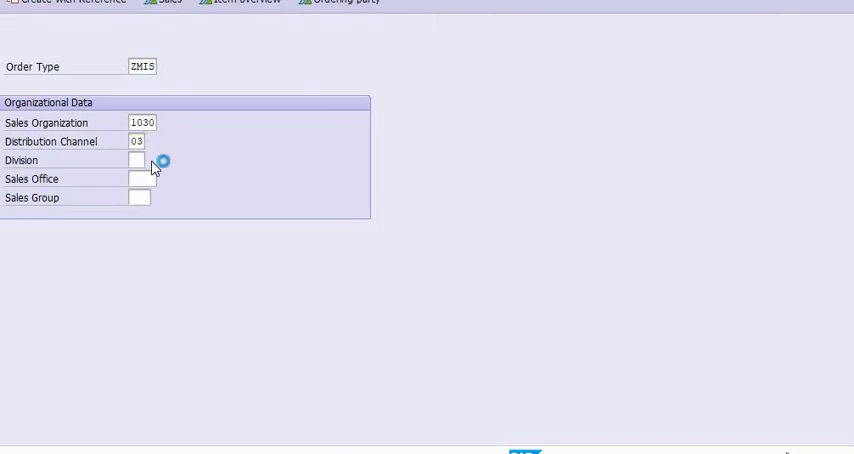
pyautogui.click(136, 160)
pyautogui.write('14')
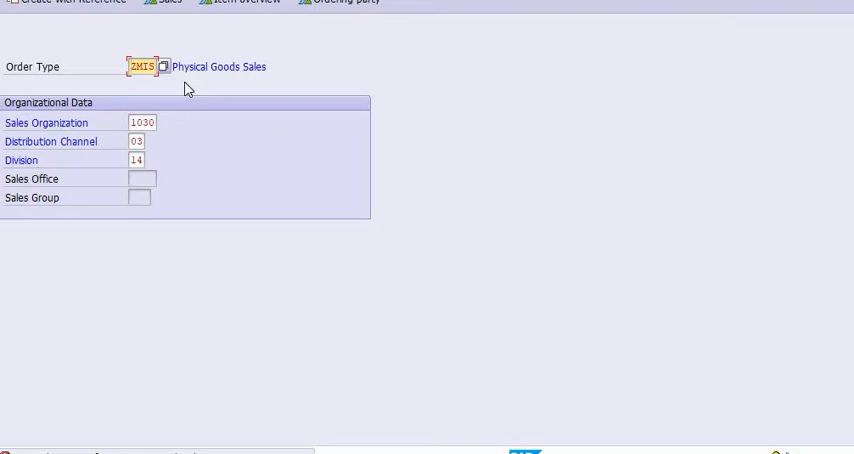
pyautogui.moveTo(600, 316)
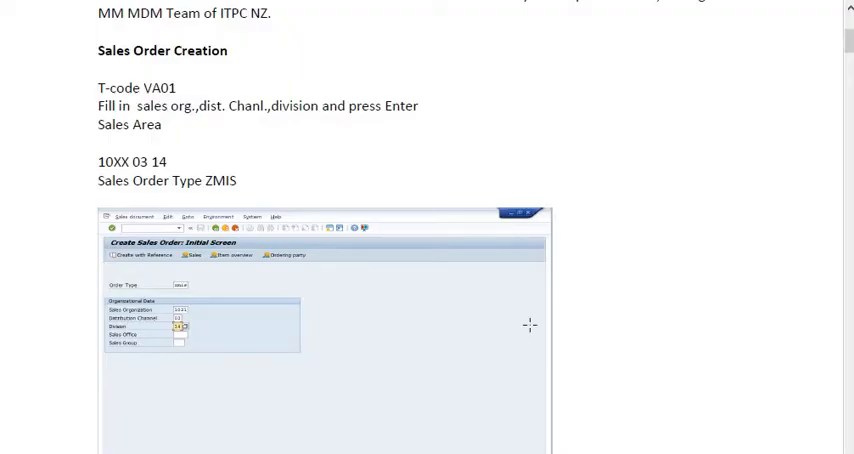
# - Scroll the manual down to the item pricing conditions screenshot determined from MAP
pyautogui.scroll(-3)
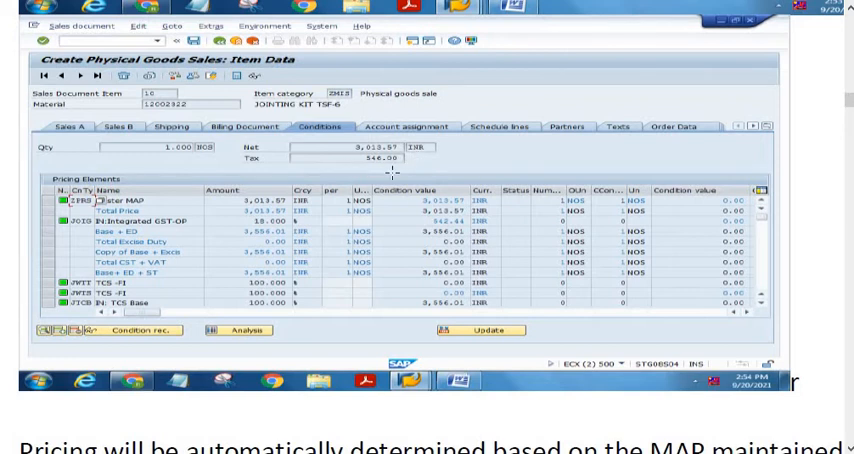
# - Scroll the manual down to the invoice creation and VF03 printout instructions with output type ZEXE
pyautogui.scroll(-3)
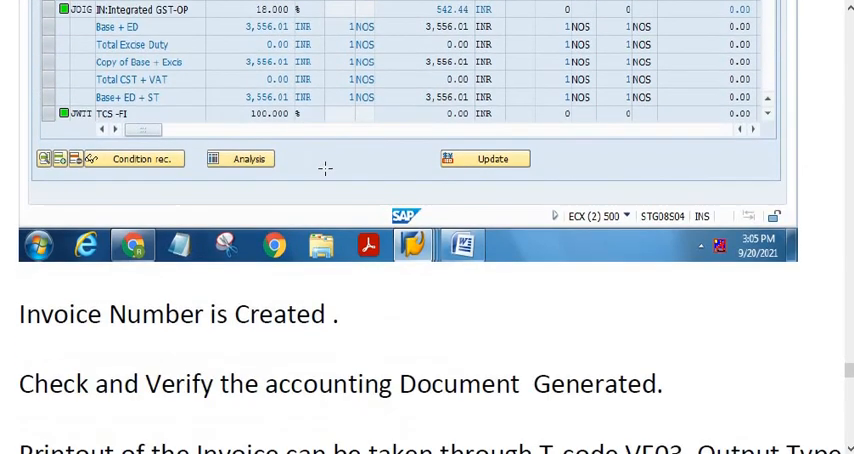
pyautogui.scroll(-3)
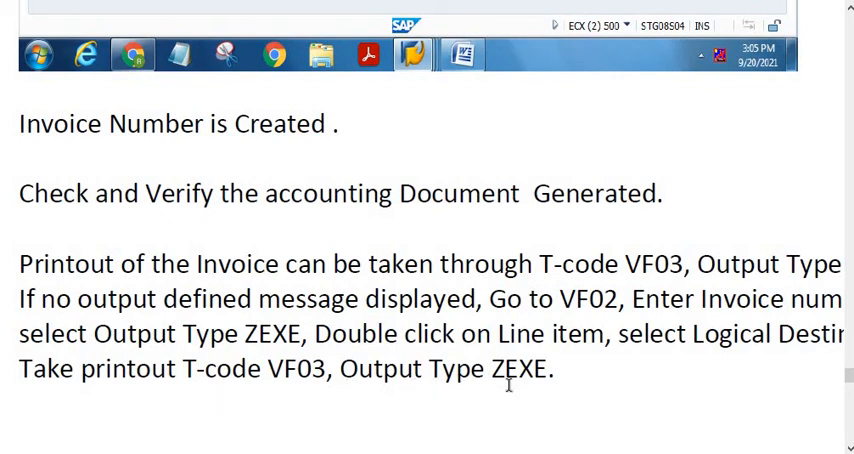
# - Scroll the Word manual to the 'Invoice Number is Created' and accounting document check steps
pyautogui.scroll(-3)
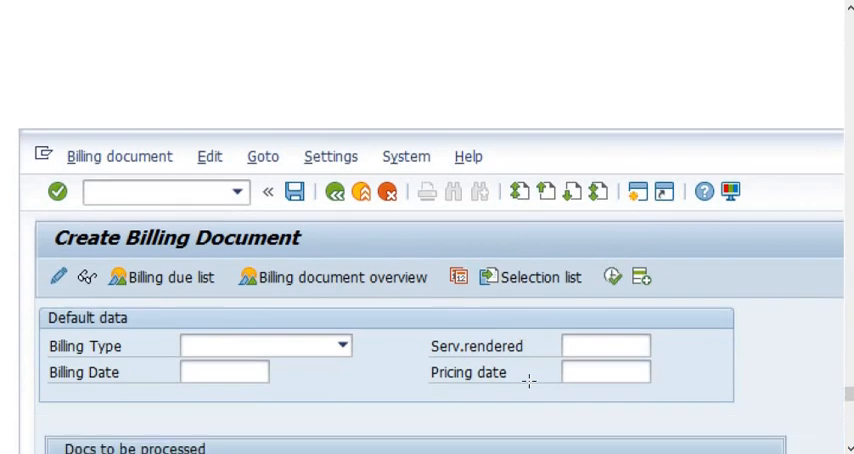
# - Scroll the VF01 screen to the status bar showing document 950297271 has been saved
pyautogui.scroll(-3)
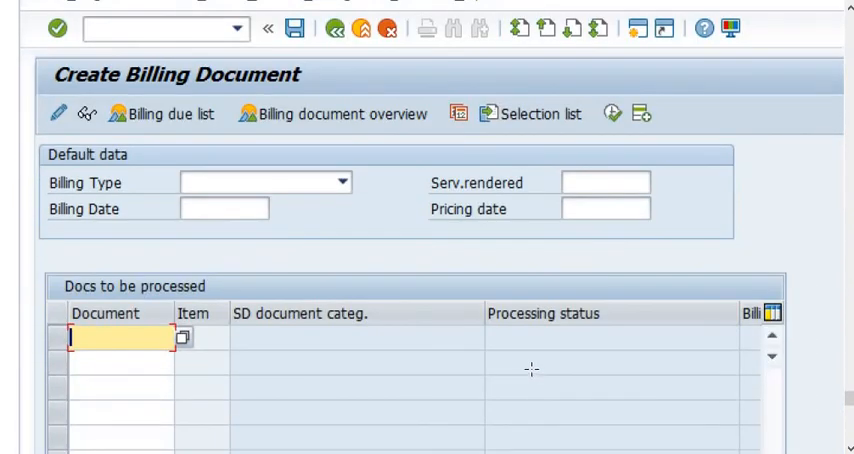
pyautogui.moveTo(460, 400)
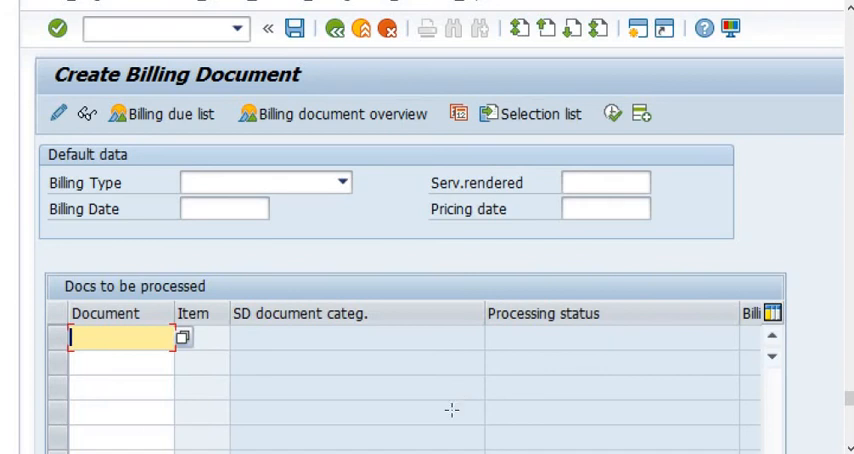
pyautogui.scroll(-3)
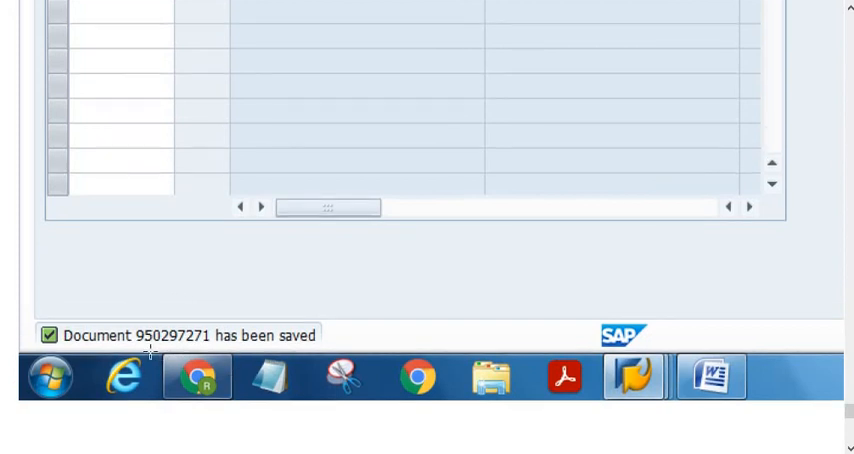
pyautogui.moveTo(268, 336)
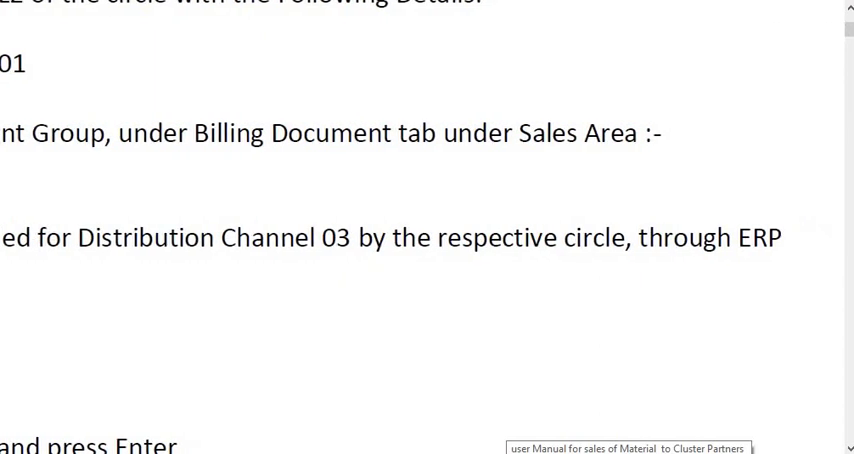
# - Scroll the Word manual to the customer prerequisites and Sales Order Creation (VA01) section
pyautogui.scroll(-3)
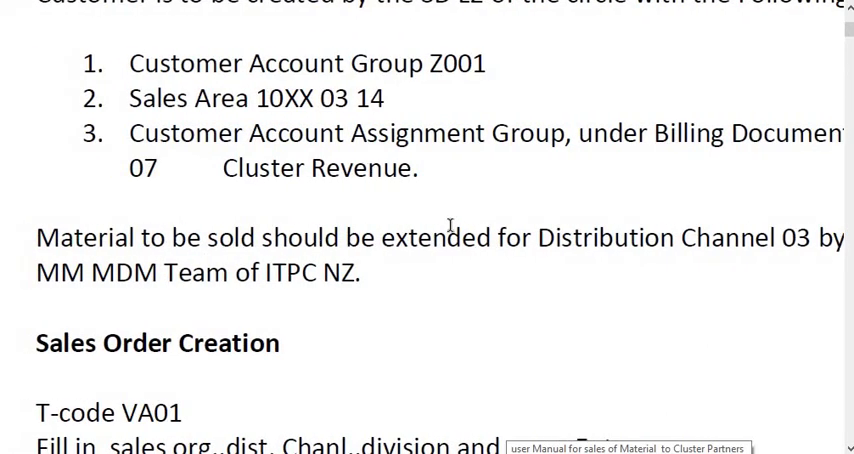
pyautogui.scroll(-3)
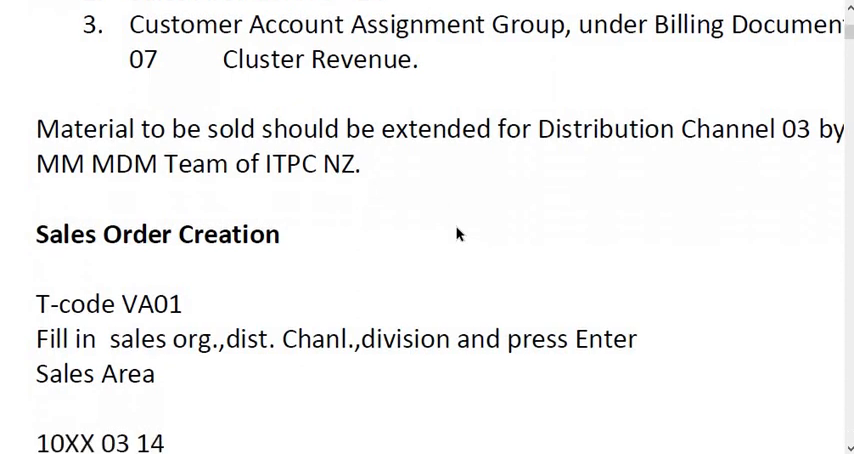